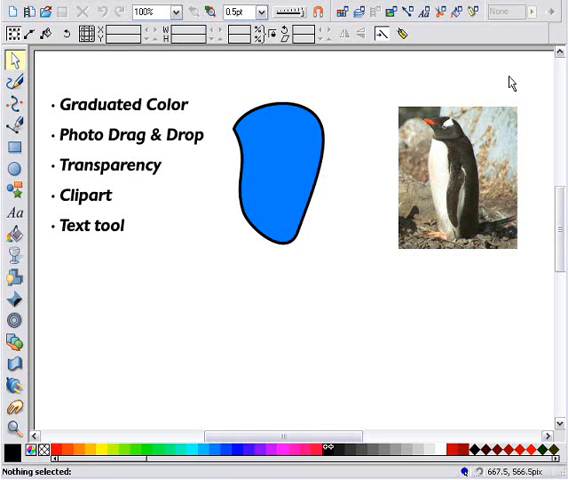
mouse_move(282, 128)
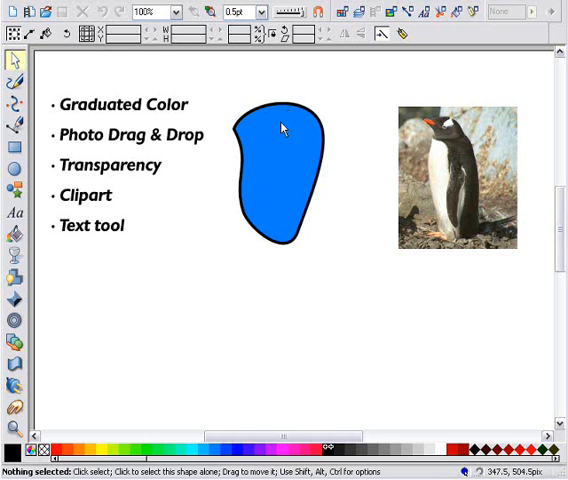
mouse_move(196, 106)
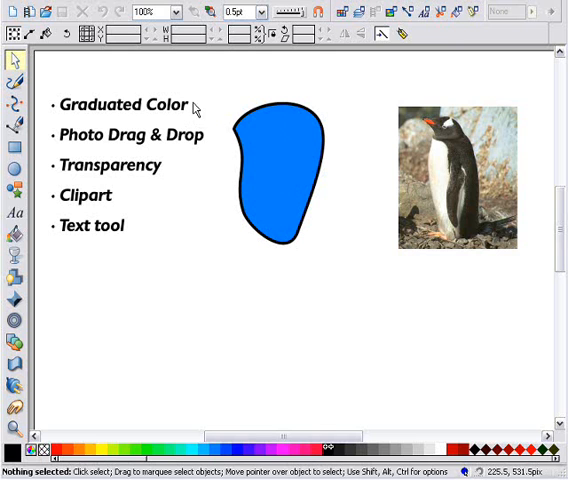
Step: Drag a linear graduated fill across the blob and adjust where it fades to white
click(280, 180)
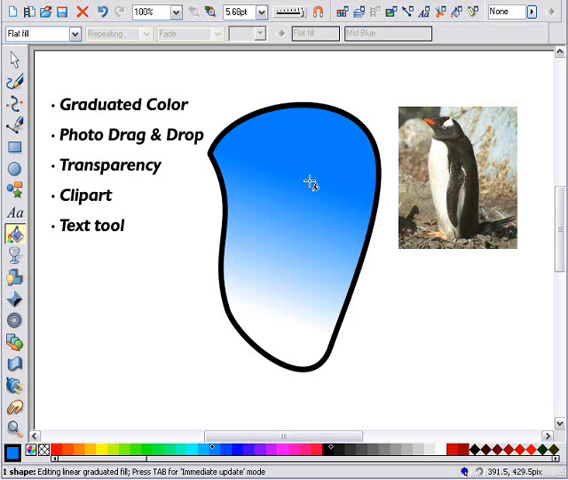
drag(312, 180, 316, 144)
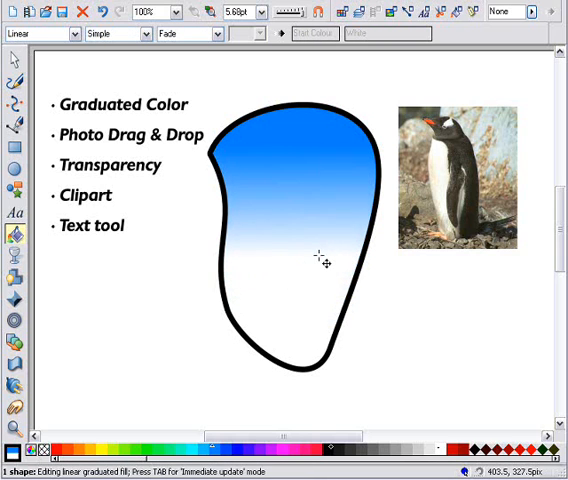
drag(324, 262, 320, 192)
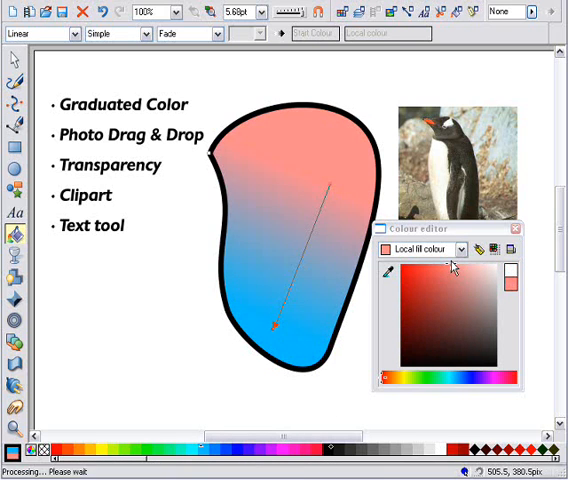
Step: Try yellow, cyan and another hue for the gradient's start colour in the Colour Editor
click(404, 378)
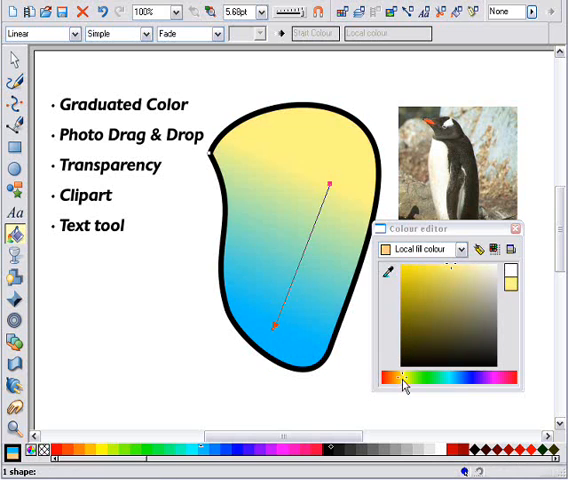
click(446, 376)
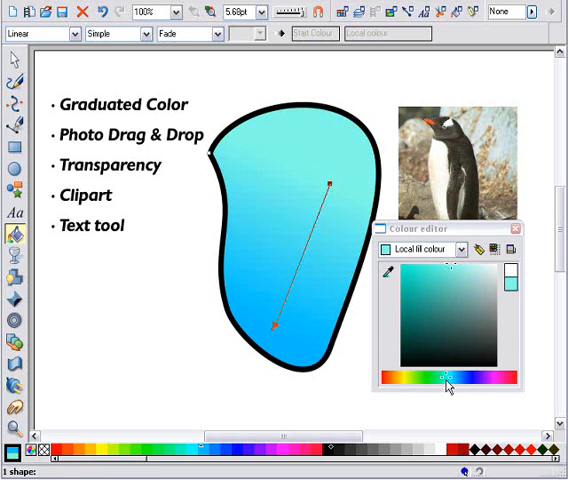
click(428, 378)
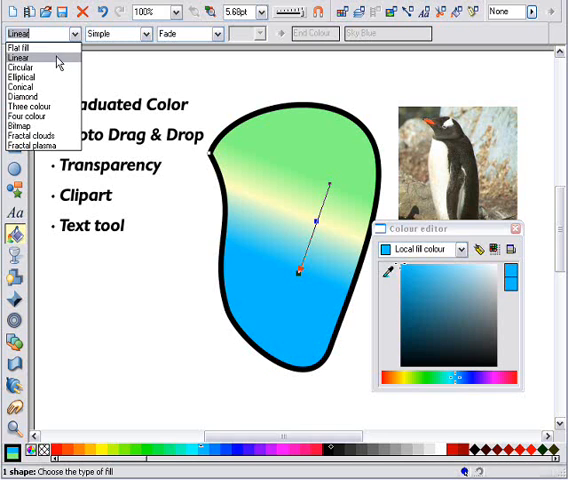
Step: Switch the fill type to Circular and toggle the Colour Editor between RGB and HSV
click(28, 76)
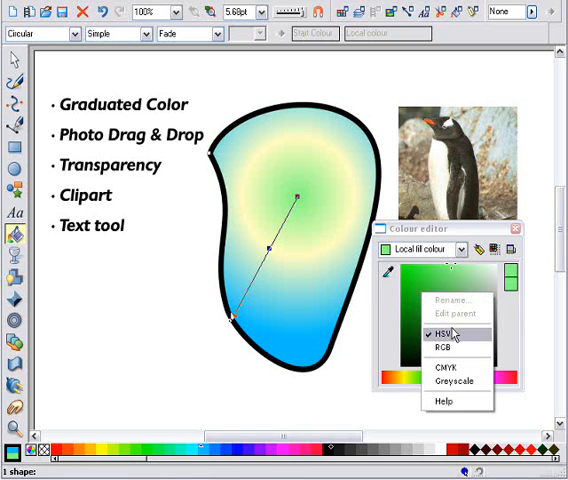
click(444, 348)
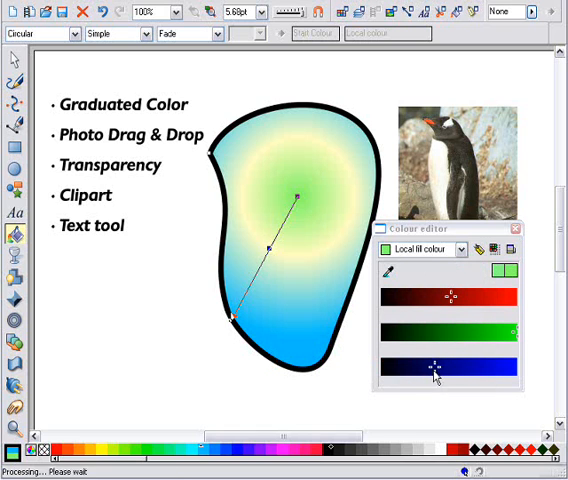
right_click(434, 378)
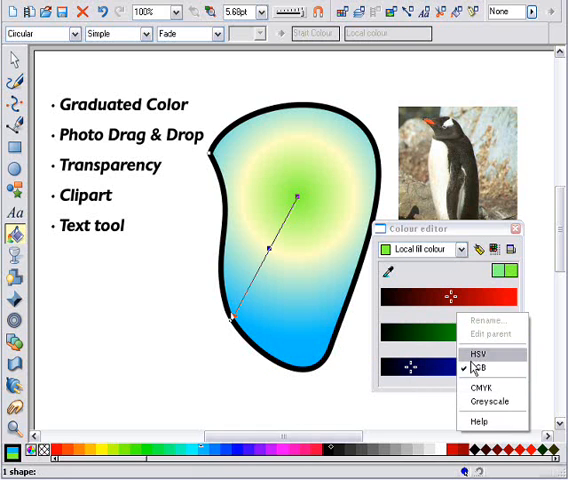
click(480, 382)
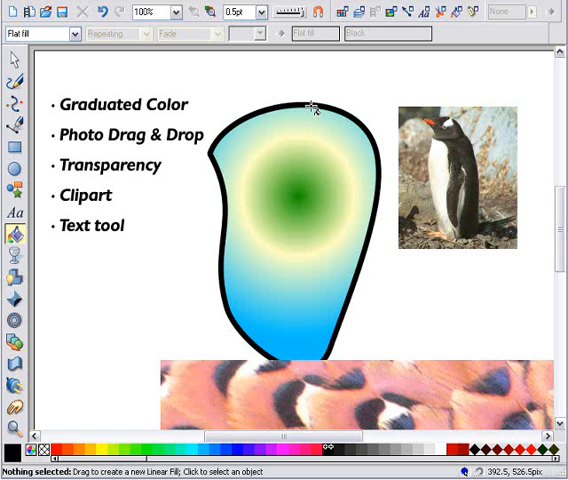
Step: Zoom to view the whole page and drop the pheasant photo onto it
click(186, 12)
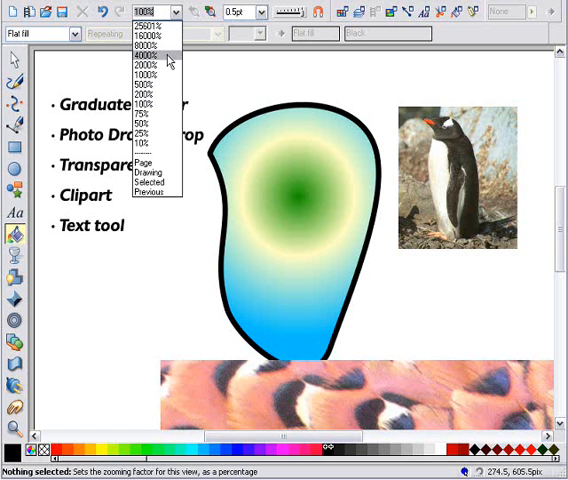
mouse_move(164, 140)
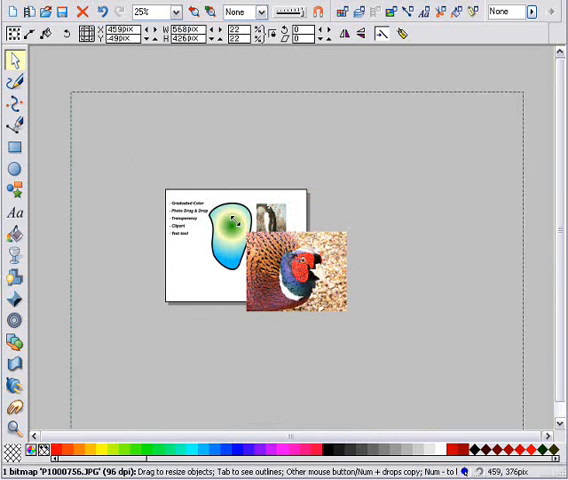
click(296, 276)
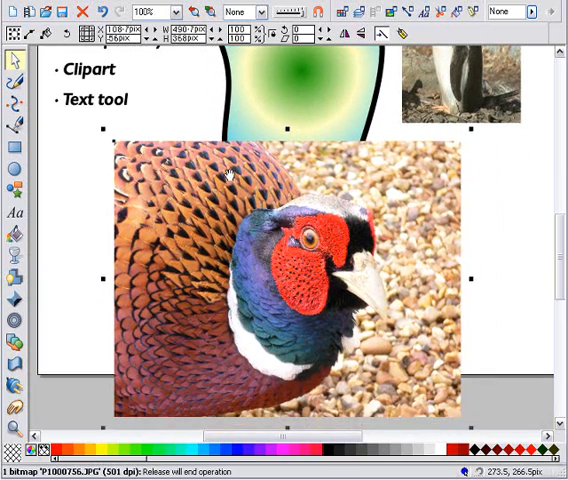
Step: Shrink the pheasant photo and apply a graduated transparency to it
drag(230, 170, 264, 220)
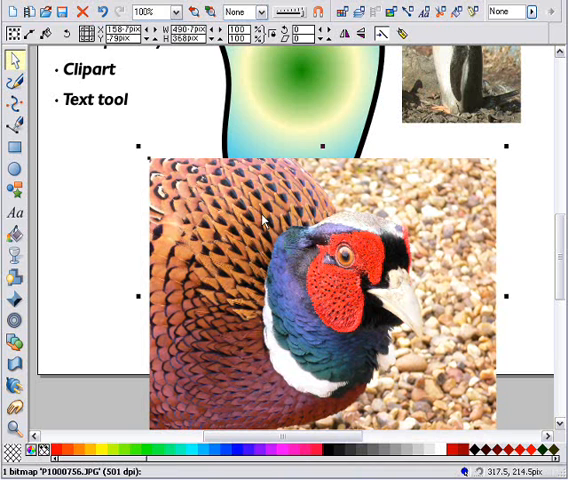
click(12, 256)
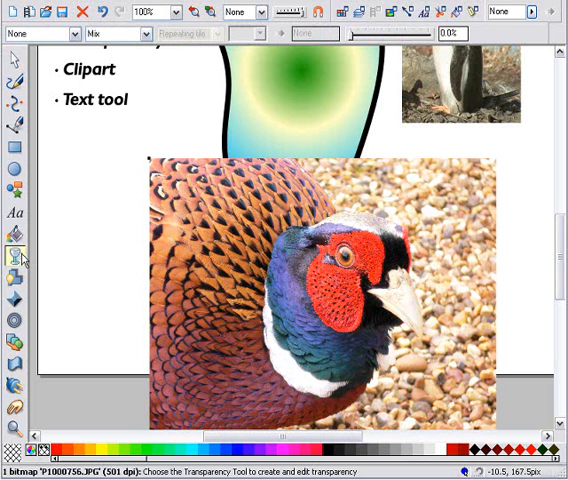
mouse_move(252, 164)
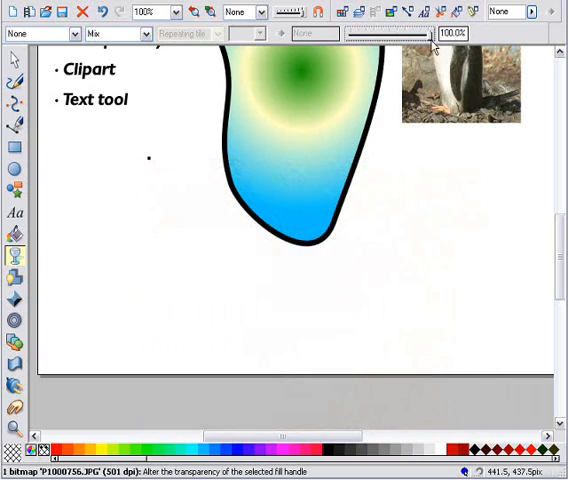
drag(430, 32, 356, 32)
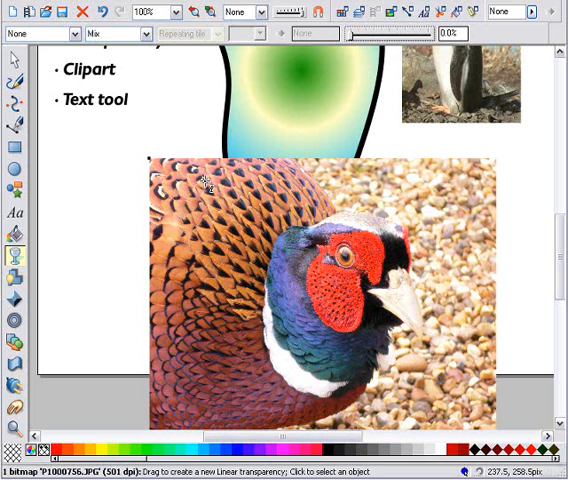
Step: Redraw the transparency gradient so the photo fades more toward its upper right
drag(204, 180, 430, 270)
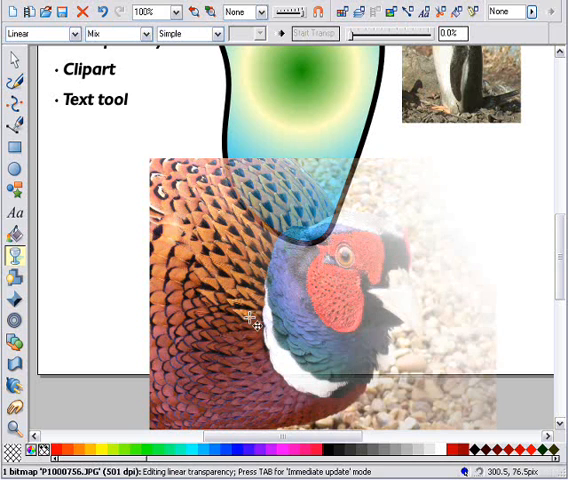
drag(252, 320, 448, 192)
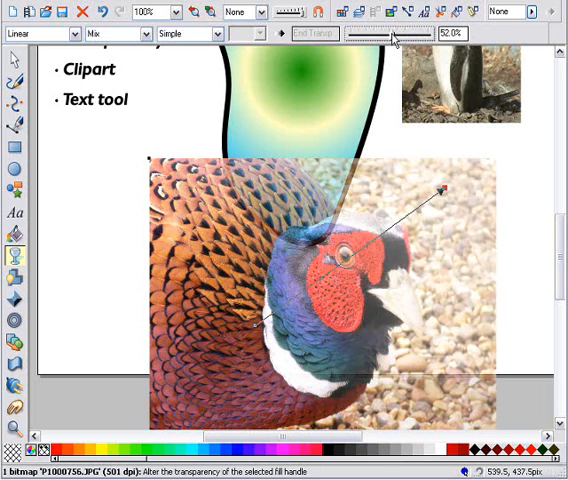
drag(378, 34, 428, 34)
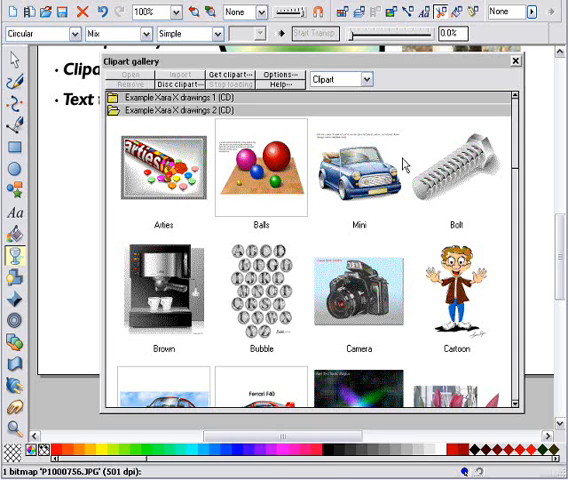
Step: Scroll the Clipart gallery's Example drawings to find the Mini car
scroll(down, 3)
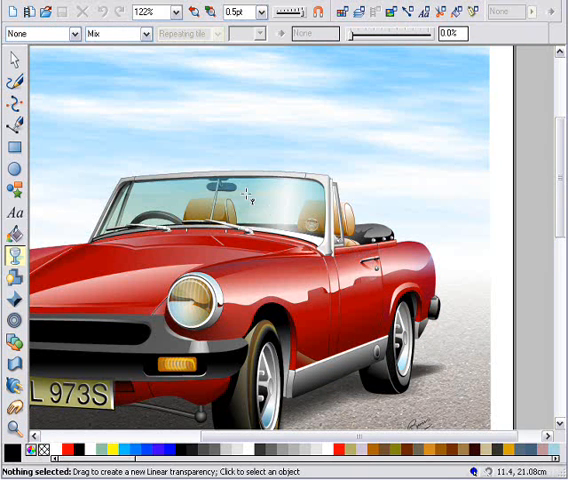
Step: Select the car and adjust the strength of its elliptical graduated transparency
click(258, 204)
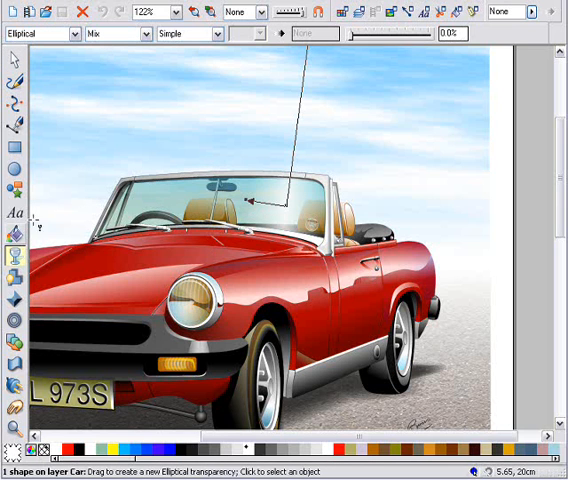
mouse_move(70, 32)
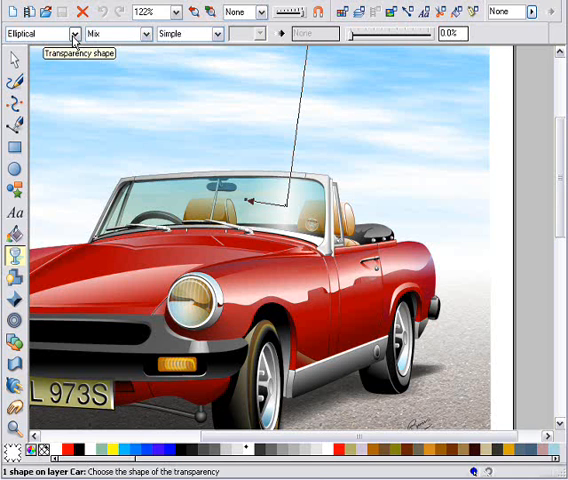
mouse_move(292, 210)
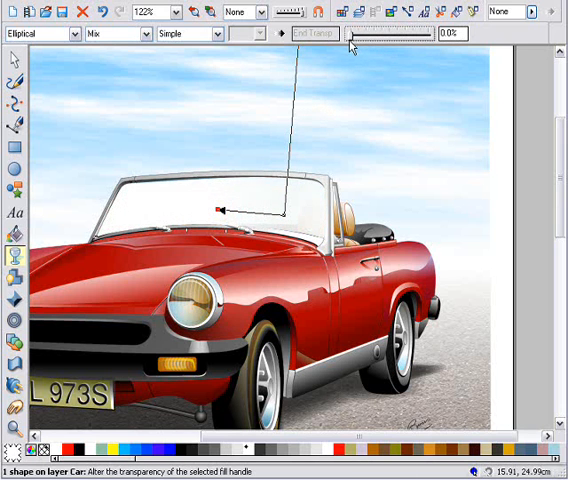
drag(352, 36, 378, 36)
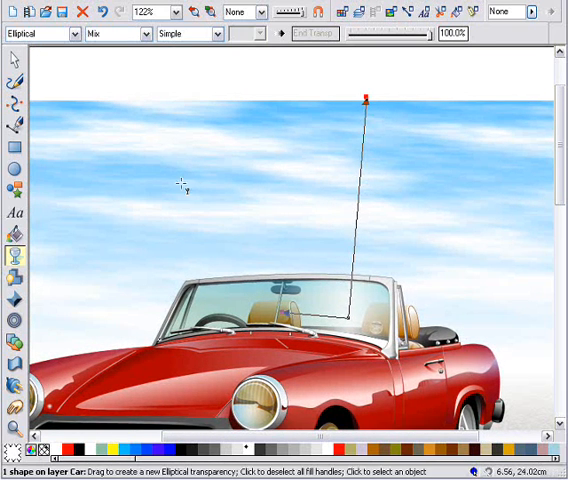
Step: Add the text line 'This is a line of text.' in the sky
click(12, 212)
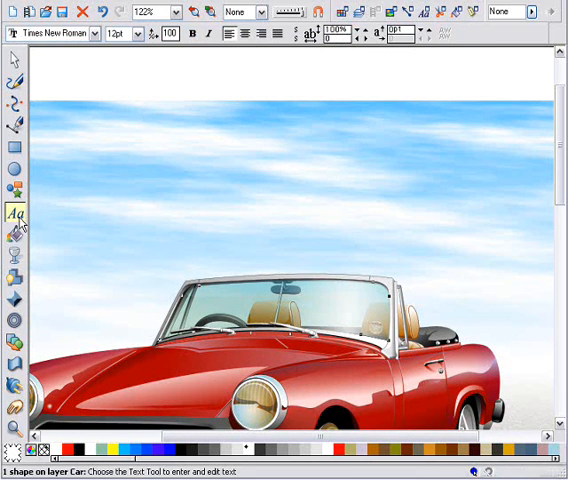
mouse_move(372, 136)
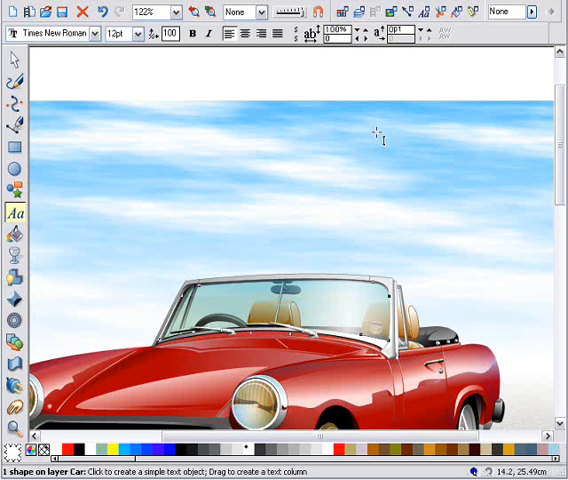
text(This is a)
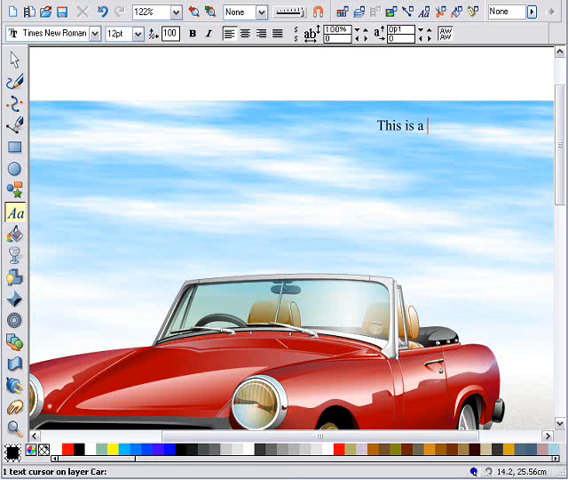
text(line of text)
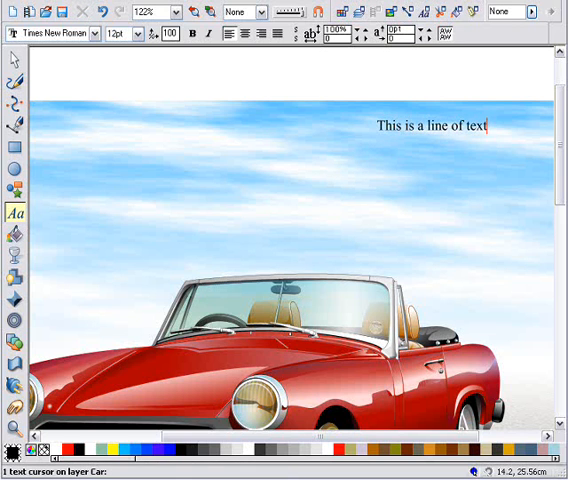
text(.)
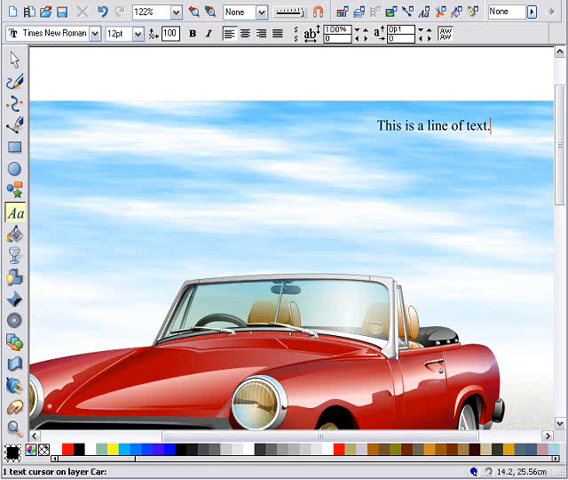
mouse_move(56, 130)
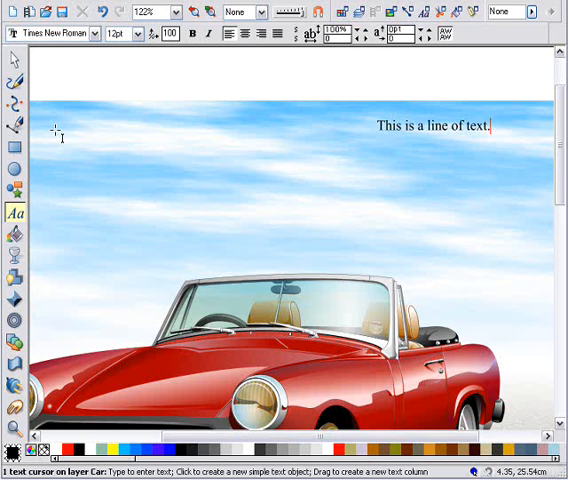
Step: Create a text column at upper left reading 'This is a line of text that wraps.'
drag(56, 132, 220, 140)
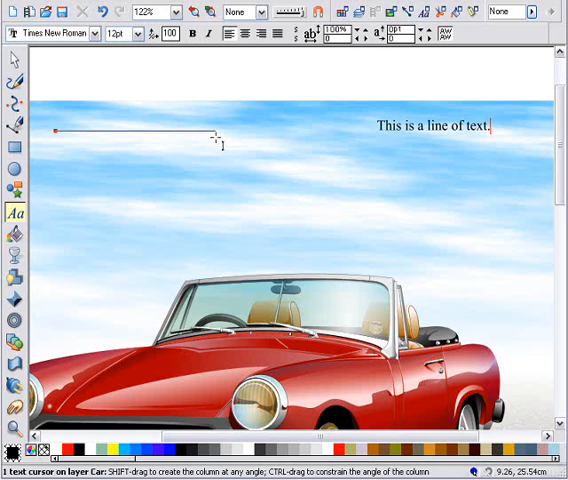
text(This is)
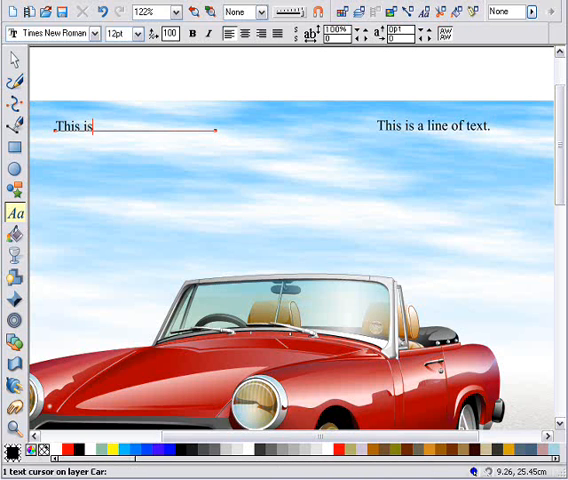
text(a line of text that)
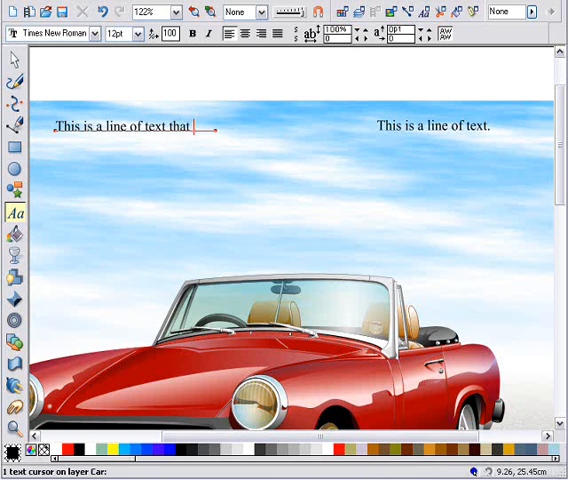
text(wraps.)
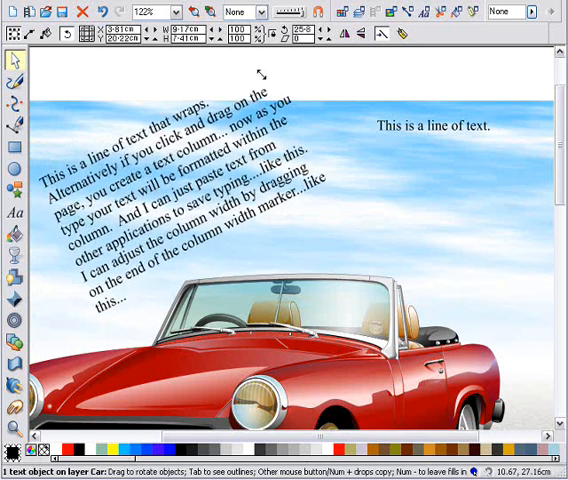
Step: Edit the tilted text column and bring up the typeface list to restyle it
click(14, 204)
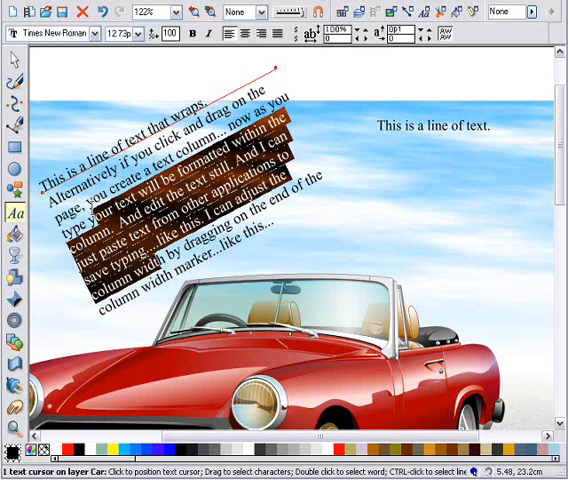
click(96, 32)
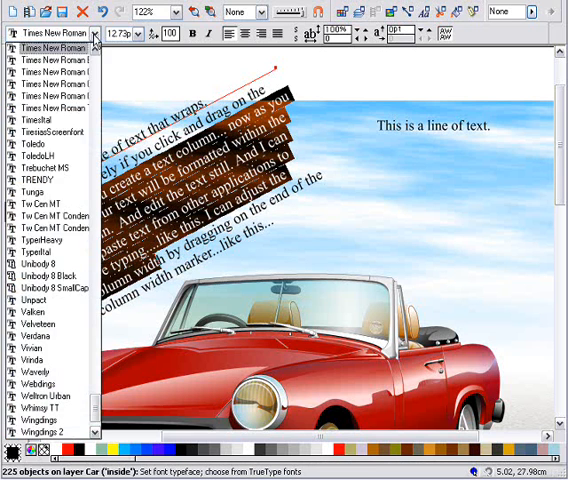